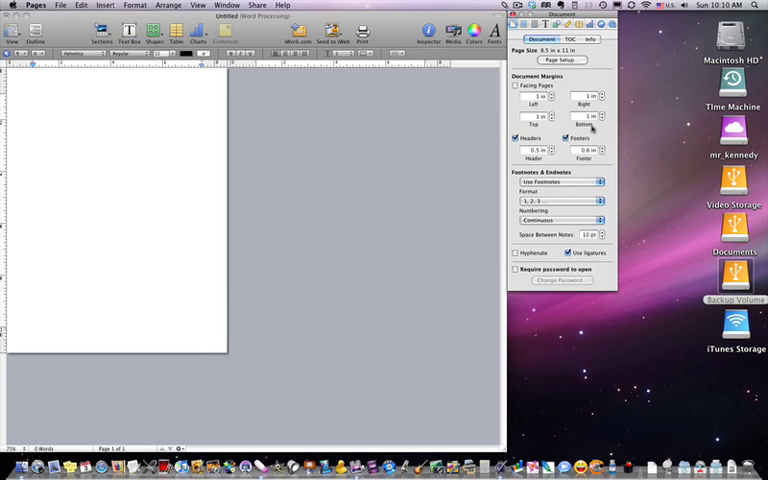
mouse_move(319, 441)
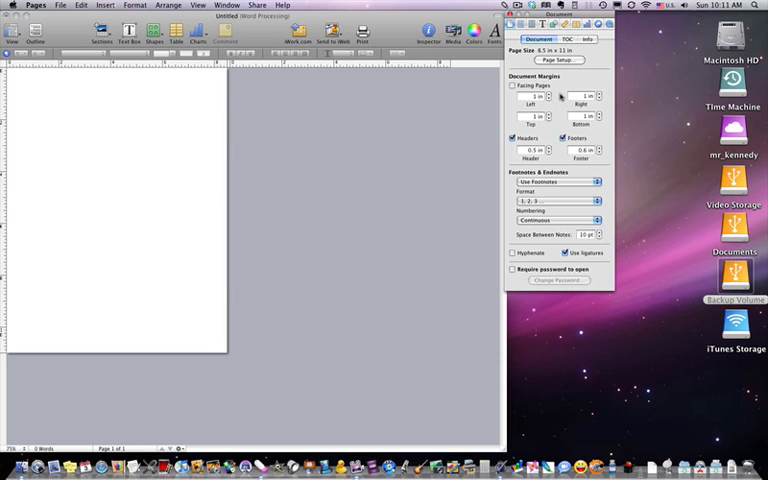
- Browse the Insert and Share toolbar menus without choosing anything
left_click(104, 6)
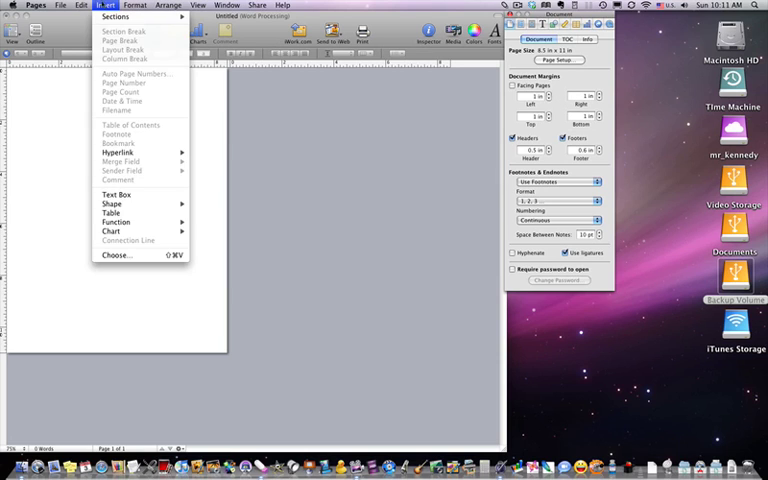
left_click(258, 5)
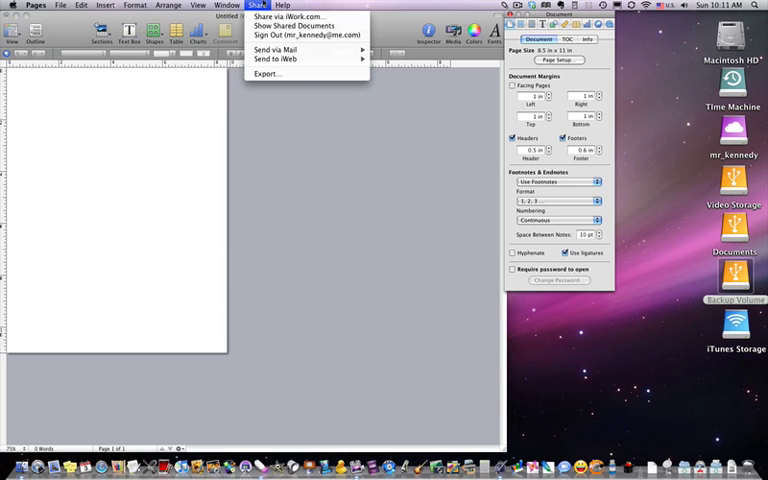
left_click(134, 5)
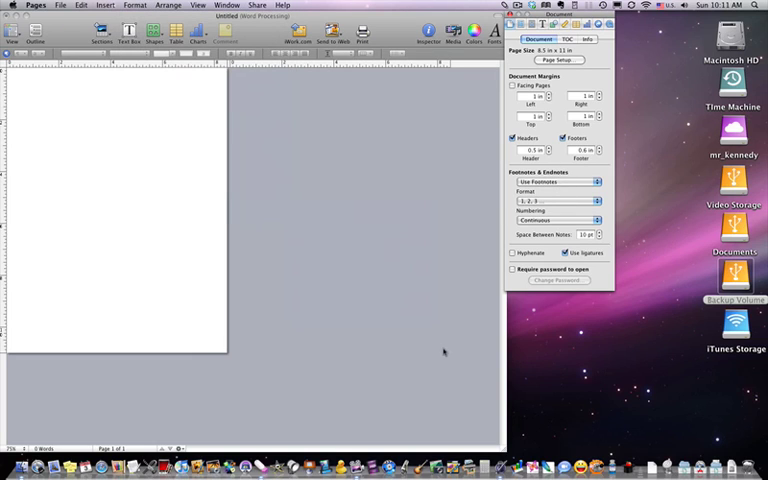
mouse_move(363, 347)
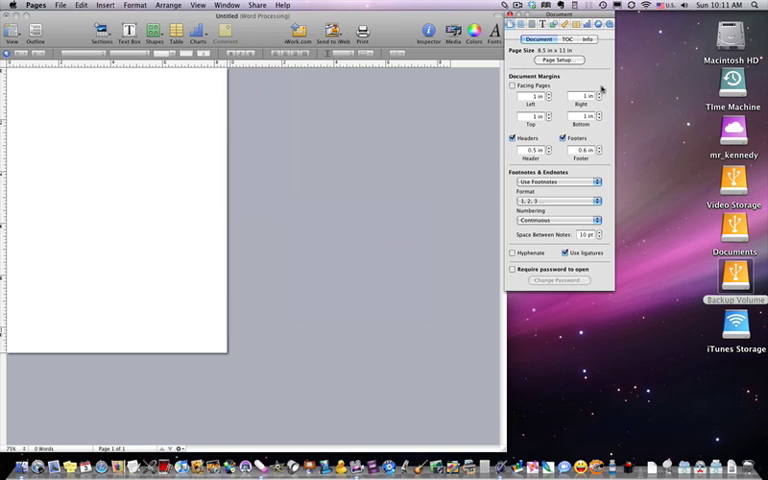
- Move the Document Inspector over the document and turn on Facing Pages
left_click_drag(558, 11, 342, 92)
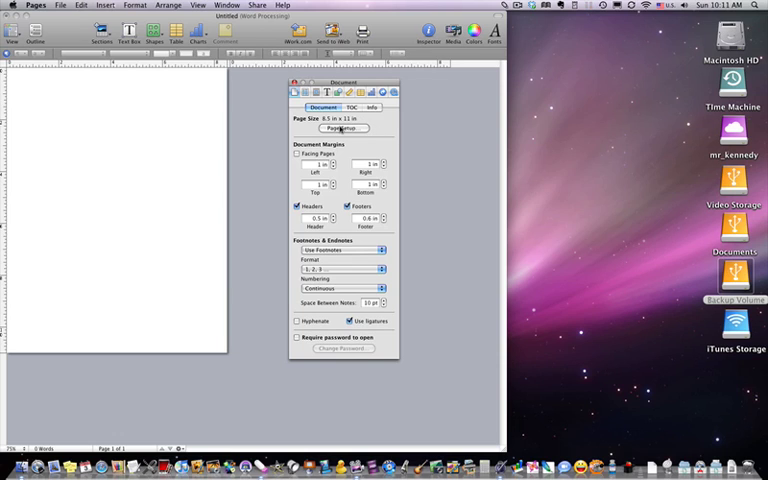
left_click(344, 128)
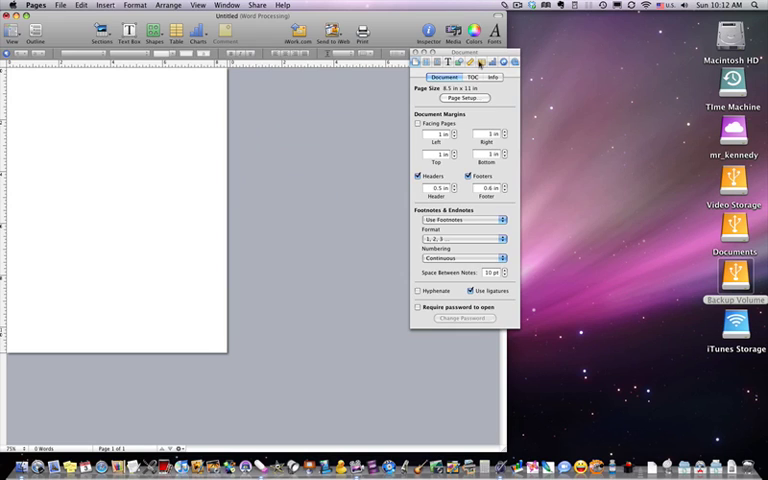
left_click_drag(463, 52, 371, 52)
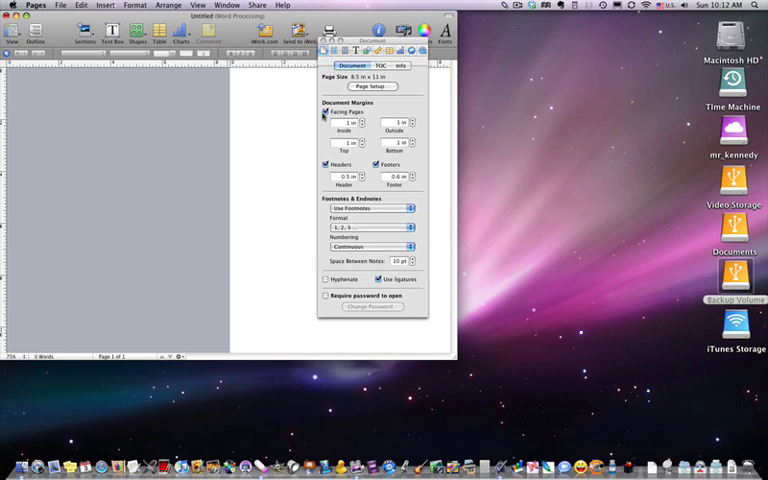
- Turn Facing Pages off, leaving side margins at 0.5 in left and 0.75 in right
left_click(325, 116)
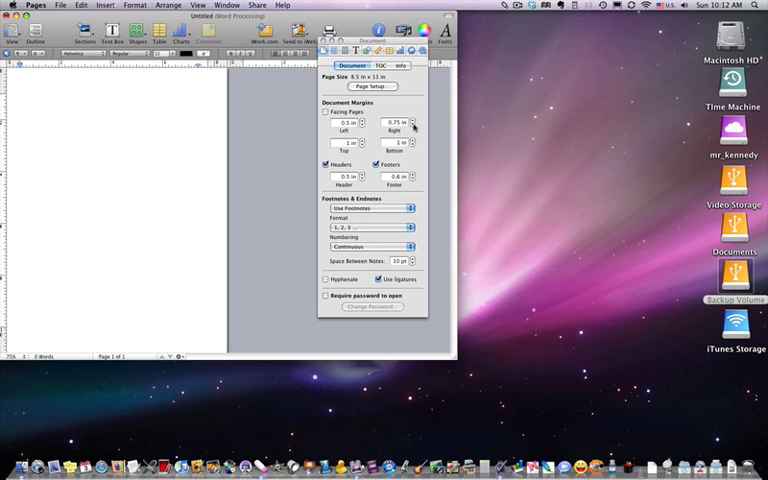
- Step the right and left margin controls down toward 0.5 in margins
left_click(413, 125)
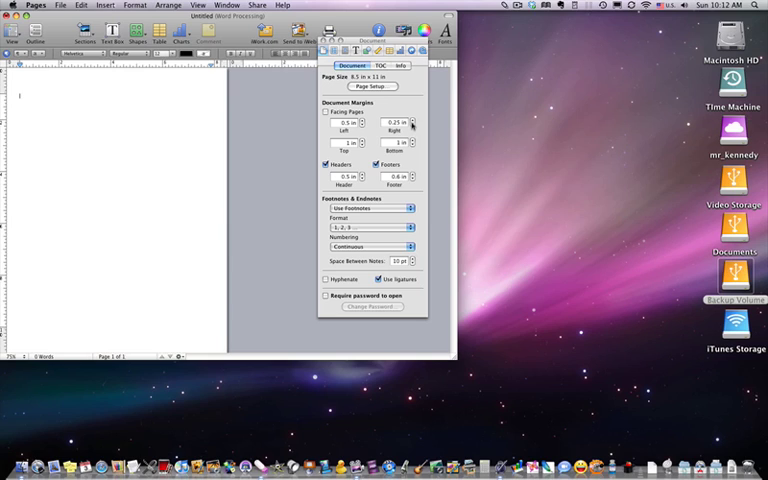
left_click(411, 120)
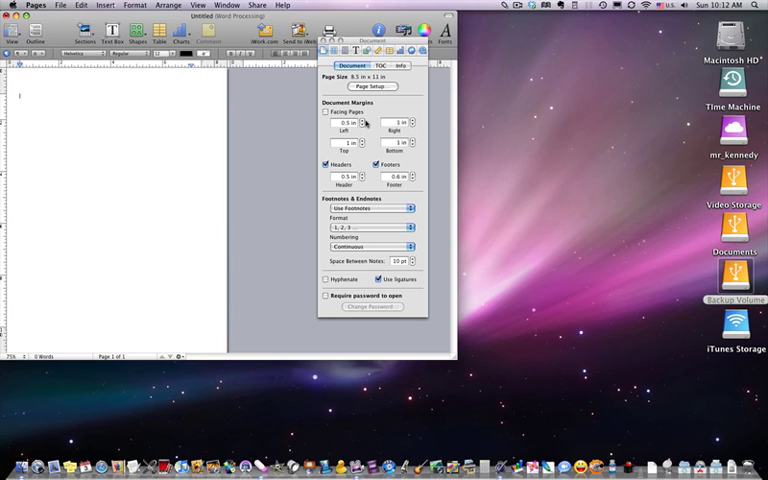
left_click(345, 123)
type("0.05")
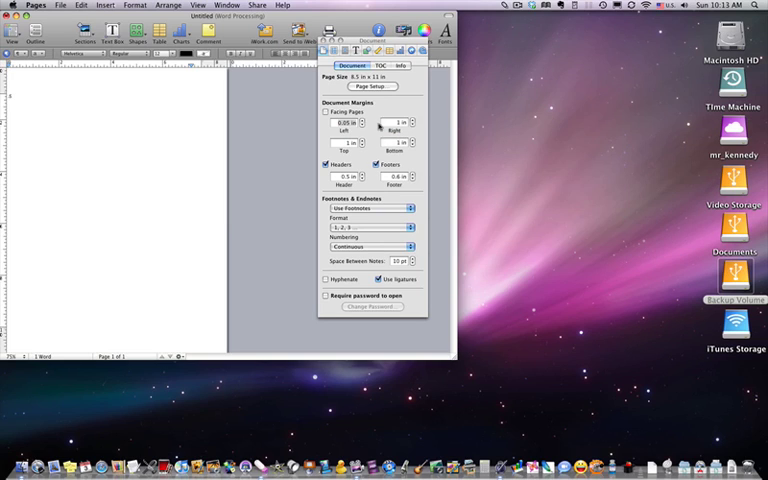
left_click(339, 123)
type("0.5")
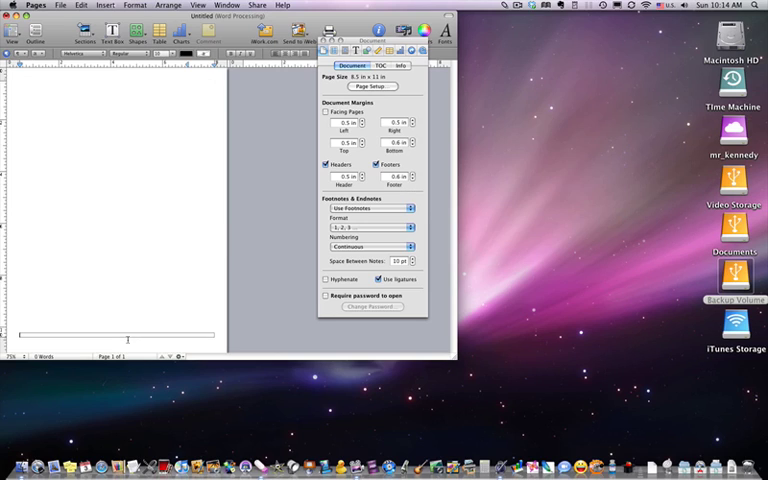
- Keep footnotes in 1, 2, 3 format and bring up the Numbering choices
left_click(411, 173)
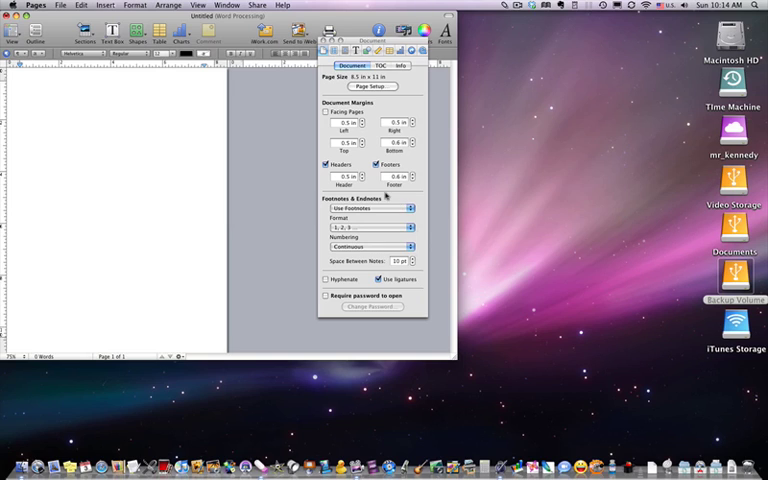
left_click(370, 208)
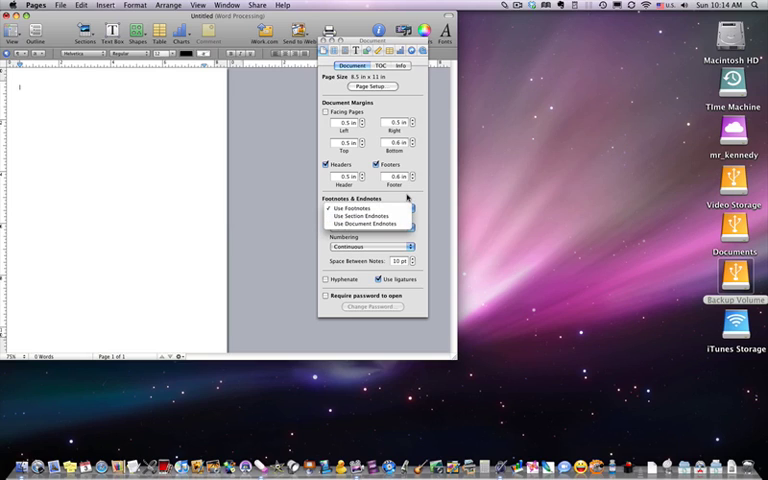
left_click(370, 210)
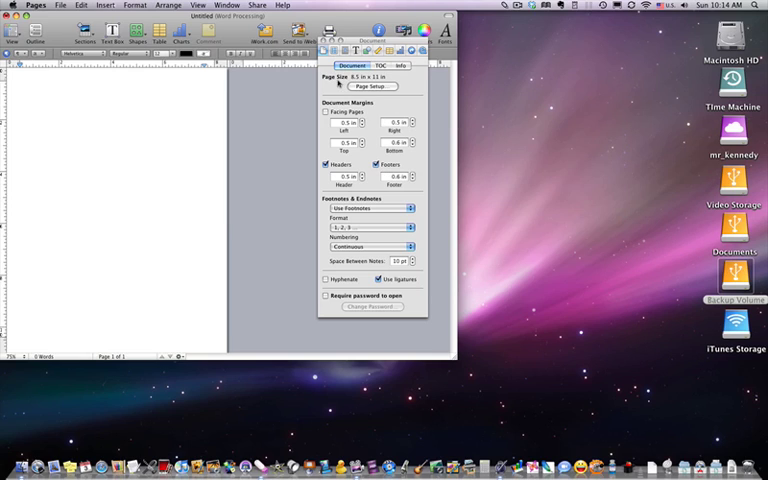
mouse_move(410, 209)
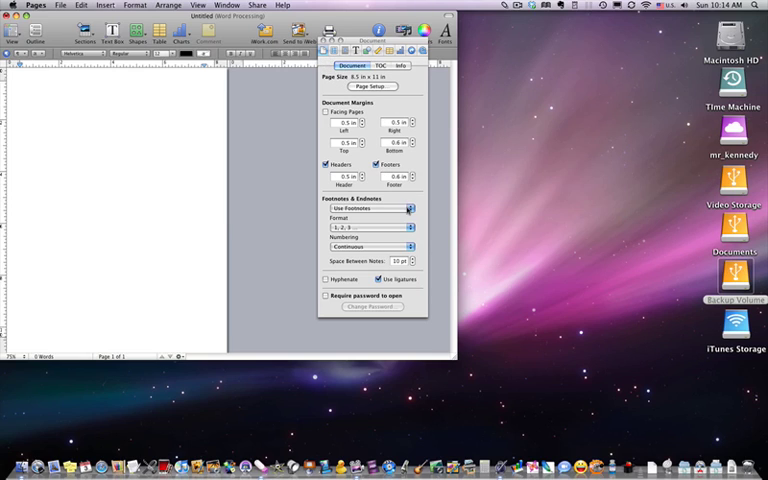
left_click(366, 207)
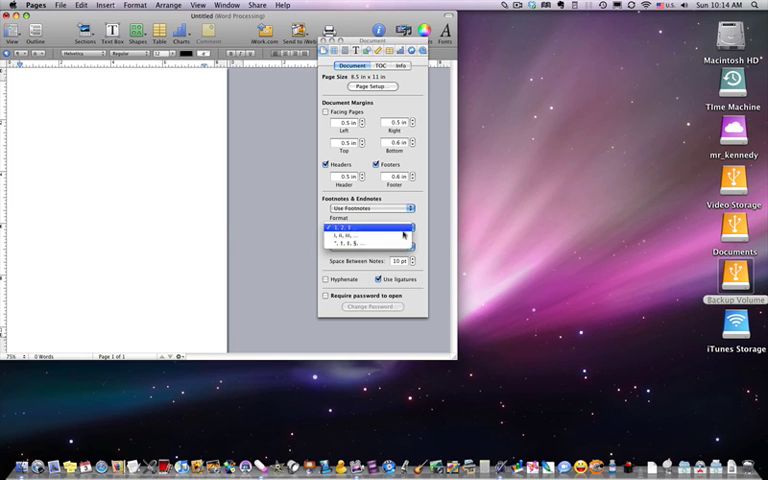
left_click(367, 235)
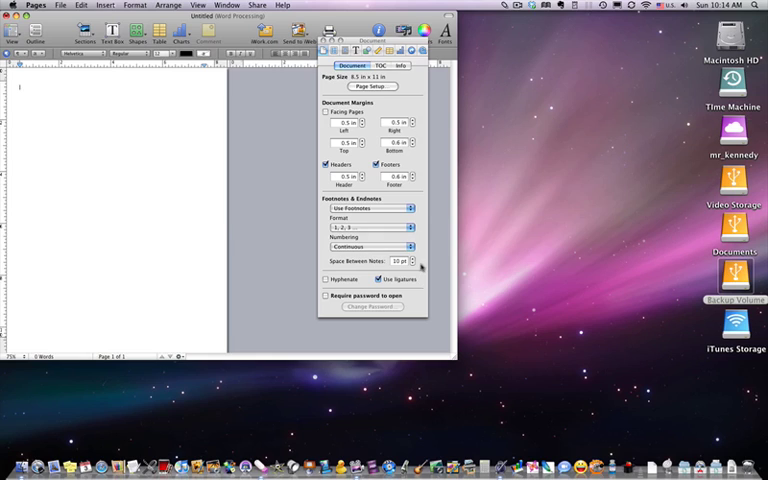
left_click(370, 247)
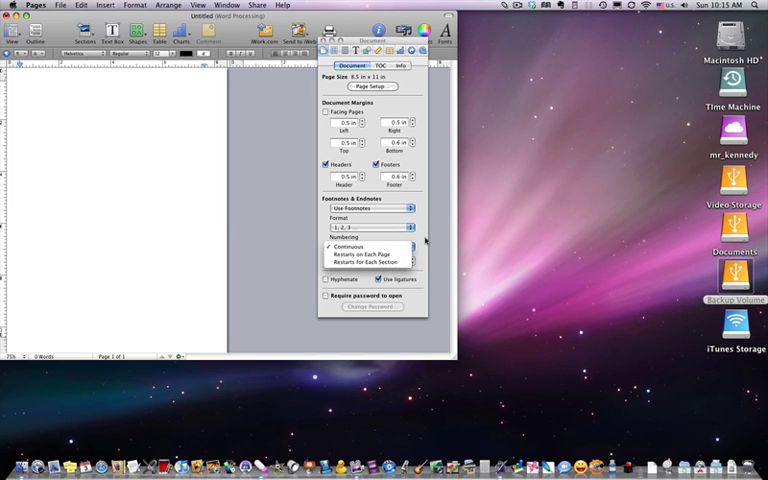
mouse_move(424, 240)
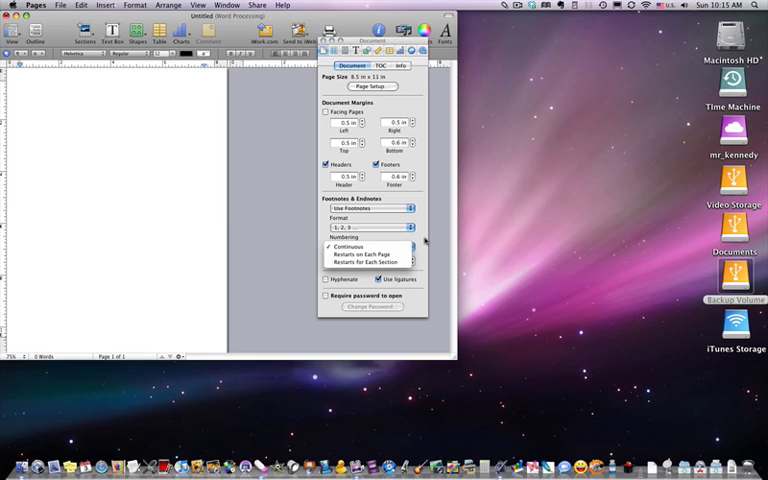
mouse_move(365, 253)
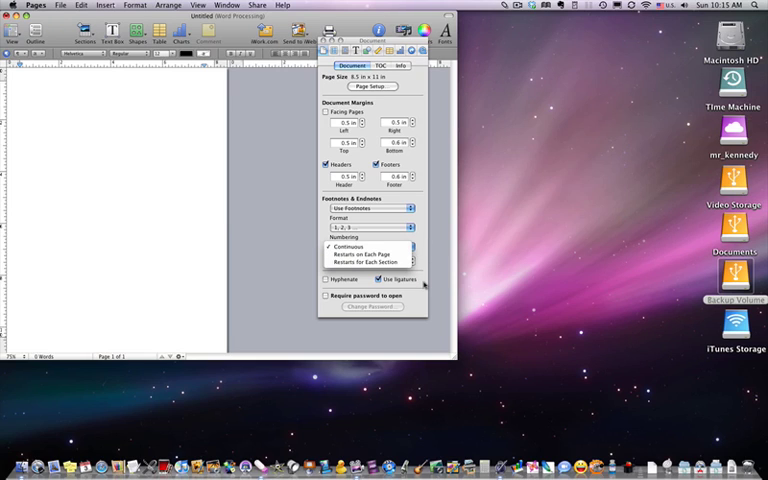
- Keep Continuous numbering and move Space Between Notes to 9 pt, then back to 10 pt
left_click(348, 247)
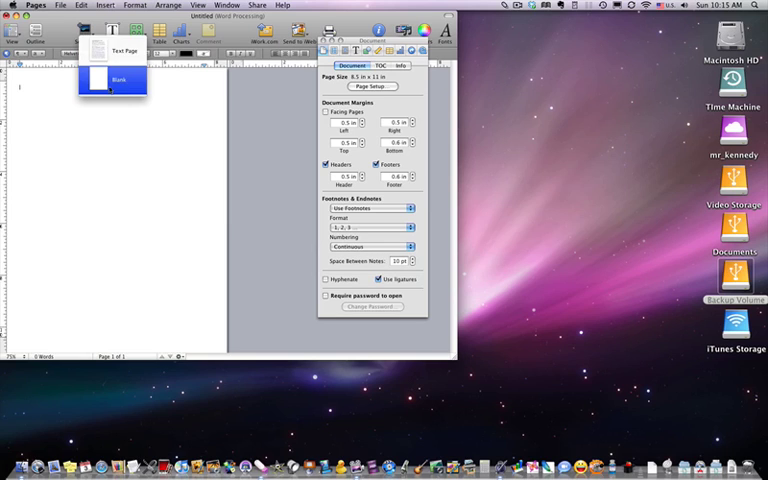
mouse_move(112, 51)
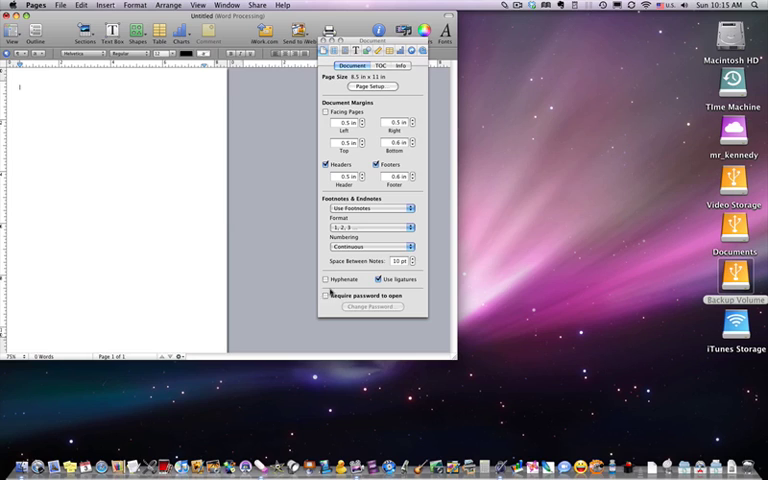
left_click(413, 263)
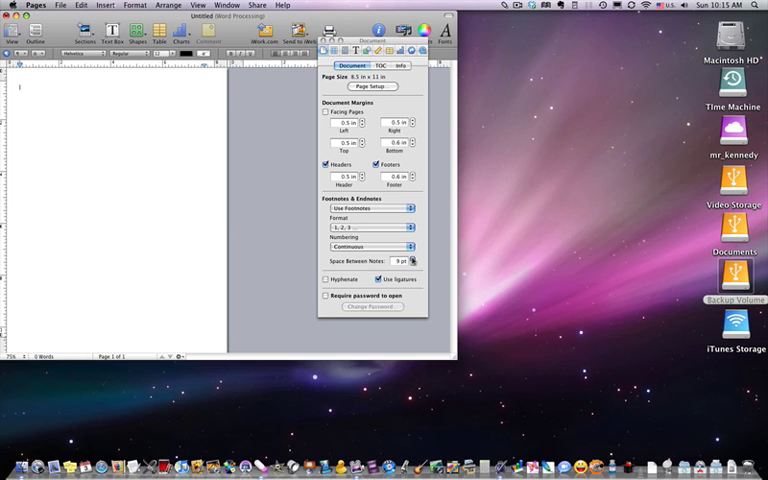
left_click(412, 259)
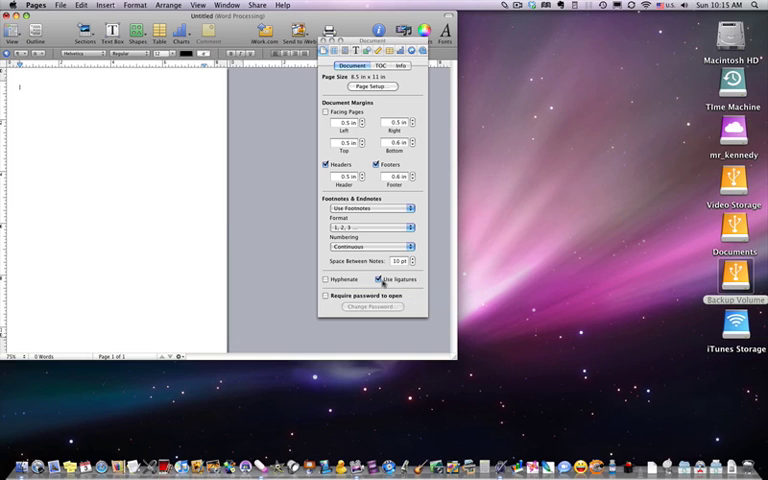
mouse_move(384, 279)
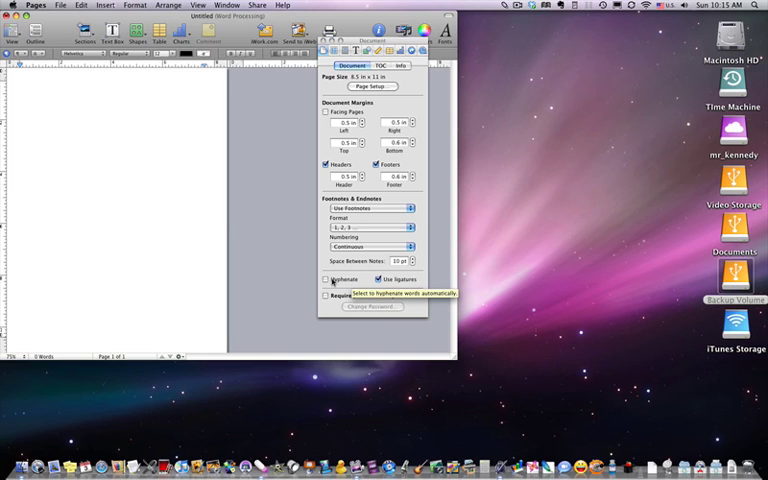
- Turn on Hyphenate and Require password to open
left_click(326, 279)
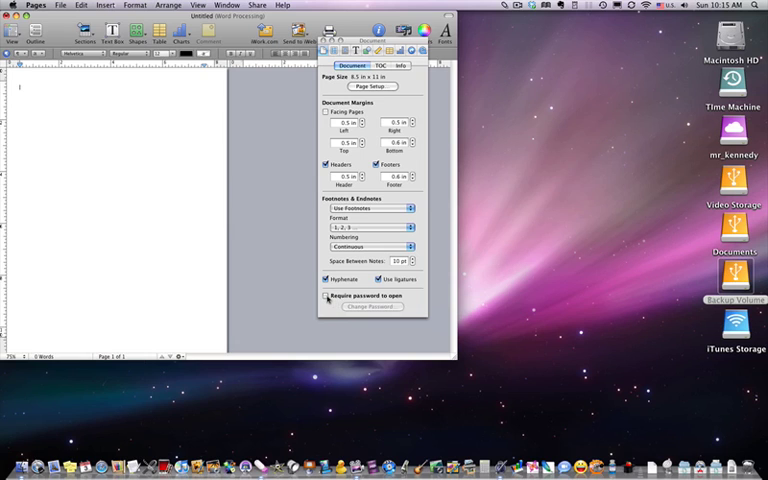
left_click(326, 296)
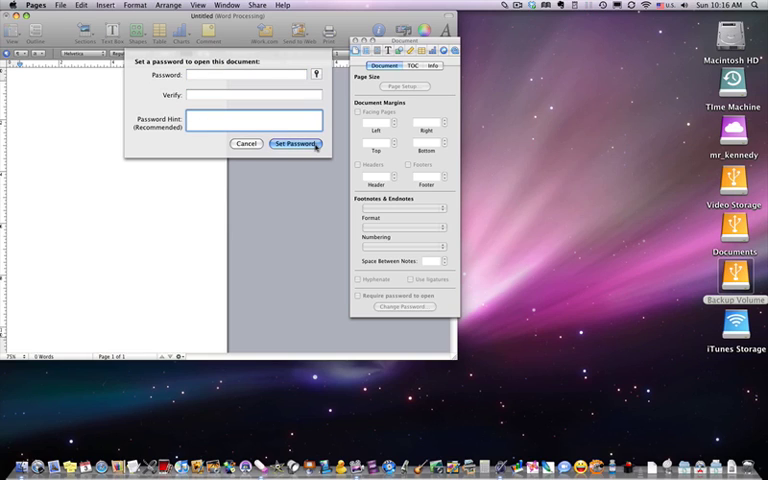
- Begin entering the document password in the Password field
left_click(250, 74)
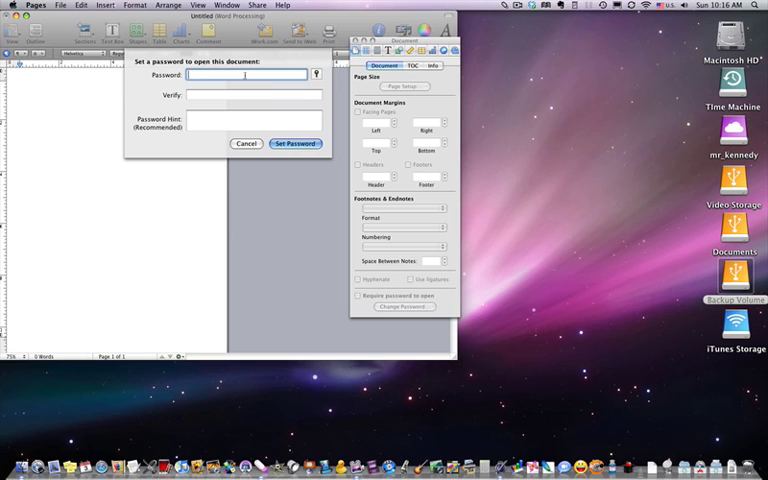
type("••")
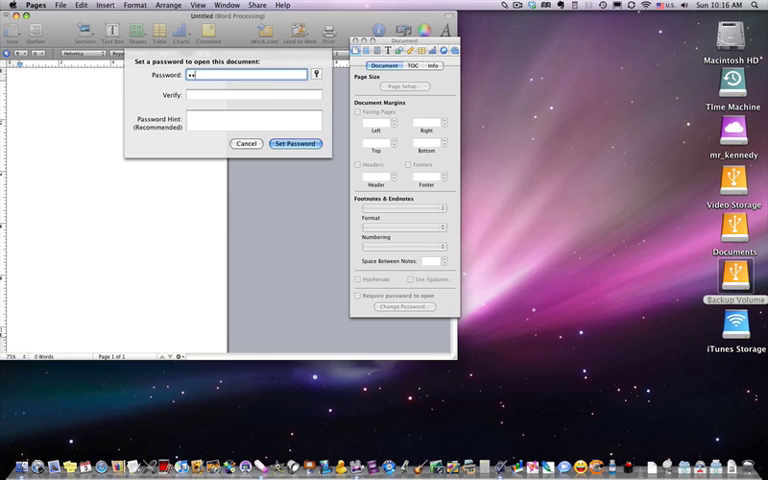
type("•")
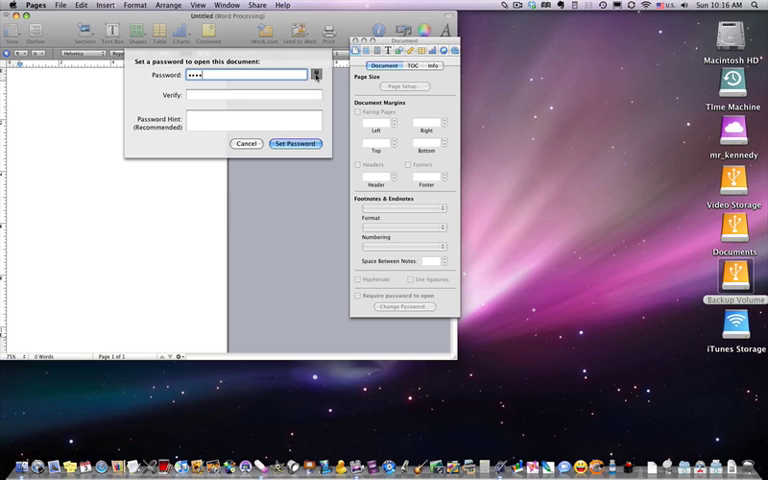
- Generate a 30-character memorable password with Password Assistant
left_click(316, 74)
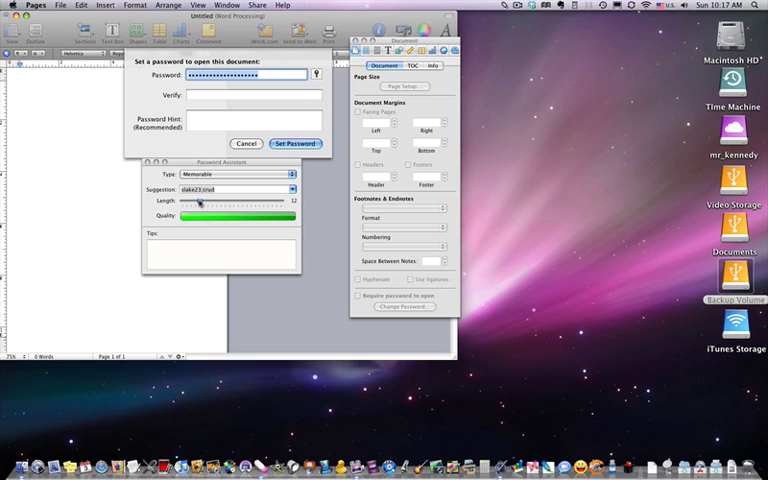
left_click_drag(207, 204, 277, 204)
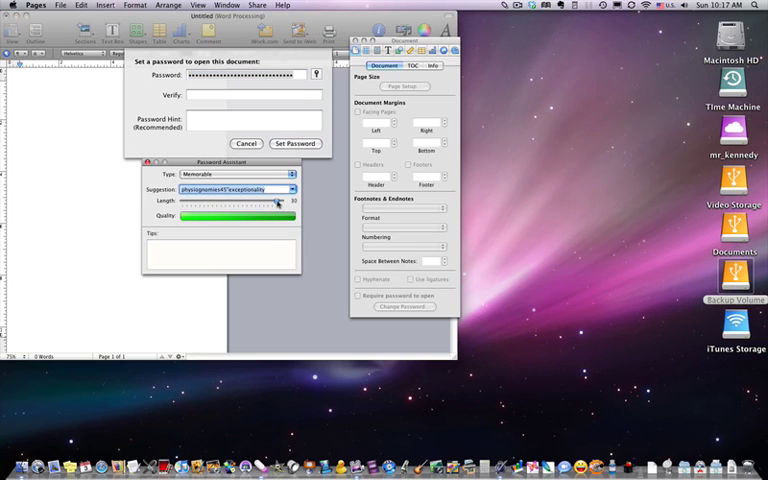